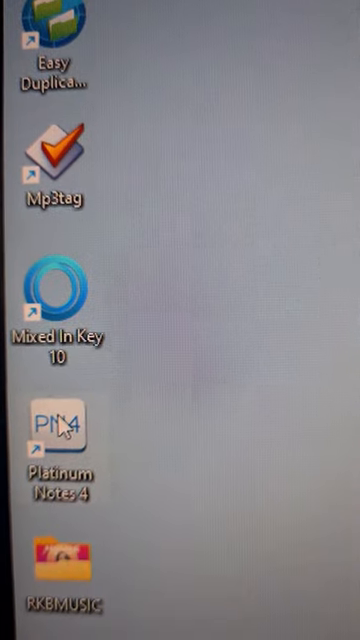
Launch Platinum Notes 4 from its desktop shortcut, showing the empty file list window.
double_click(58, 424)
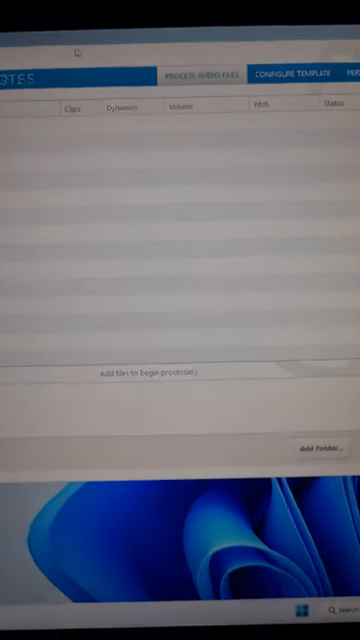